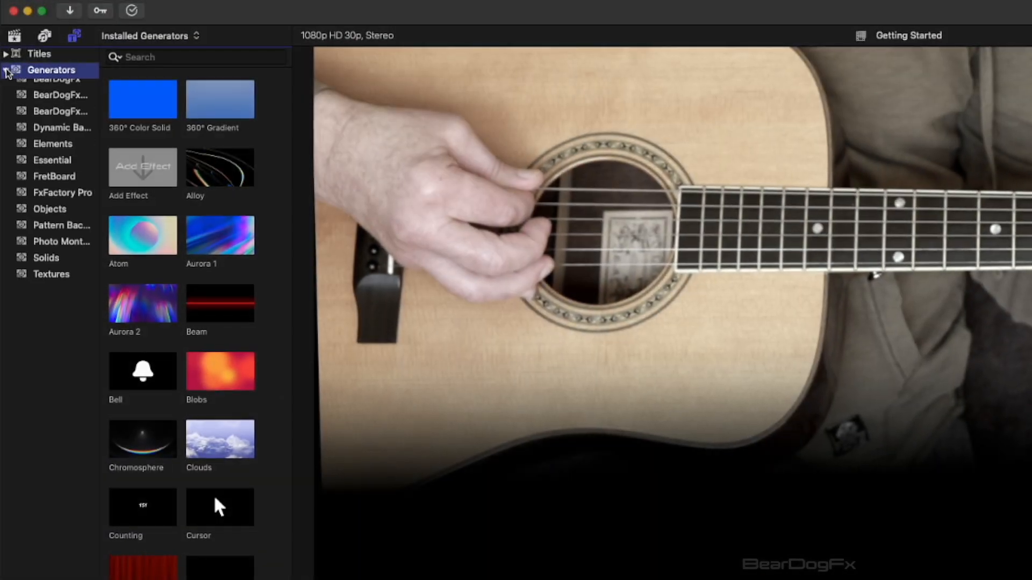
# - Expand Generators and show the FretBoard category with its 4-, 5- and 6-string presets
pyautogui.click(6, 70)
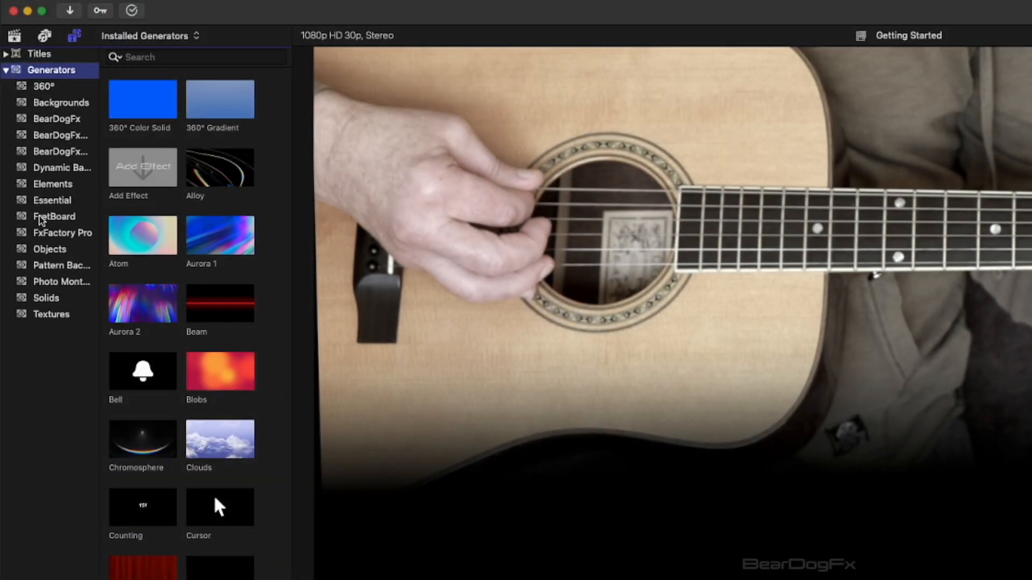
pyautogui.click(54, 216)
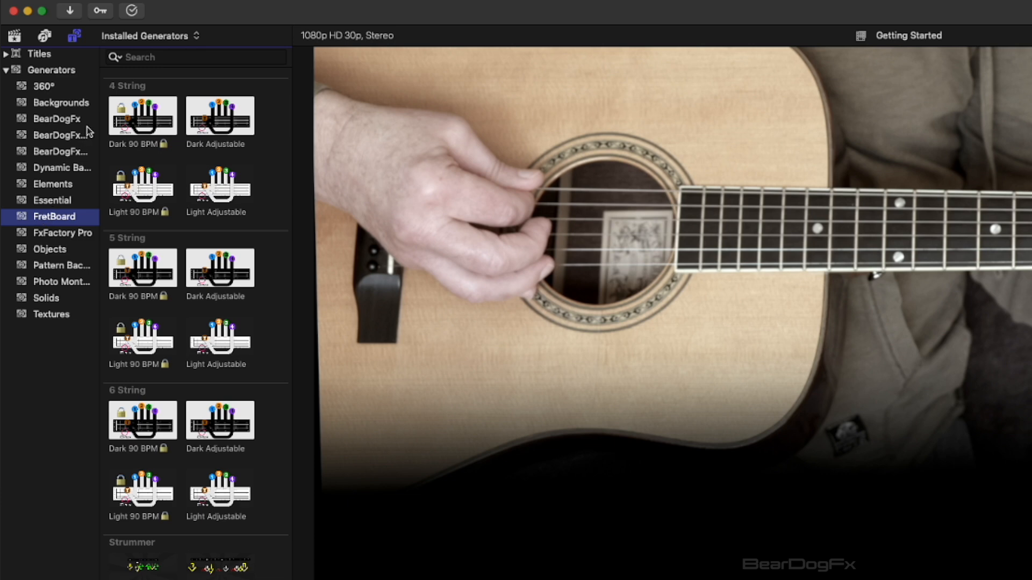
pyautogui.moveTo(167, 234)
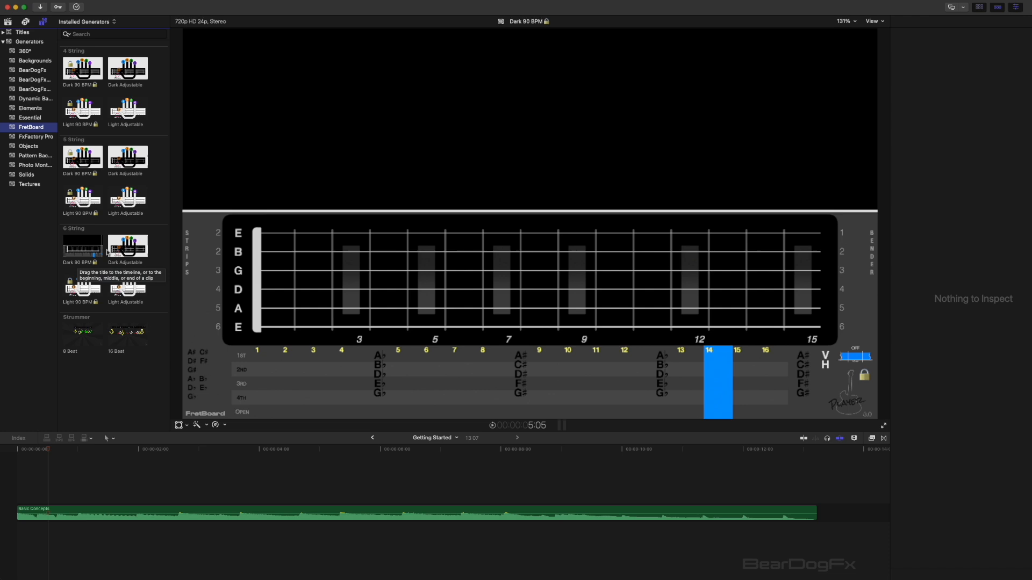
pyautogui.moveTo(126, 246)
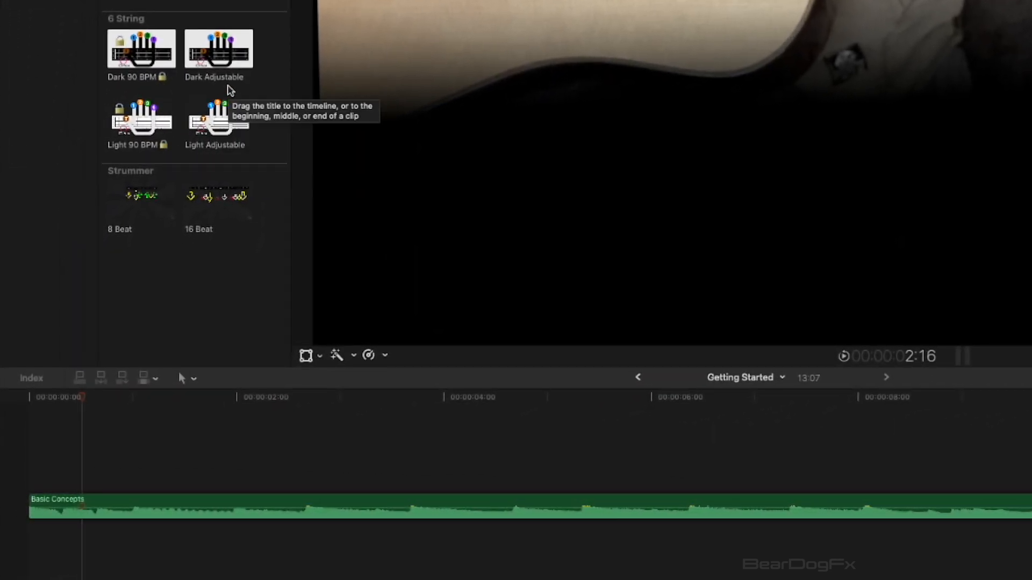
pyautogui.moveTo(239, 161)
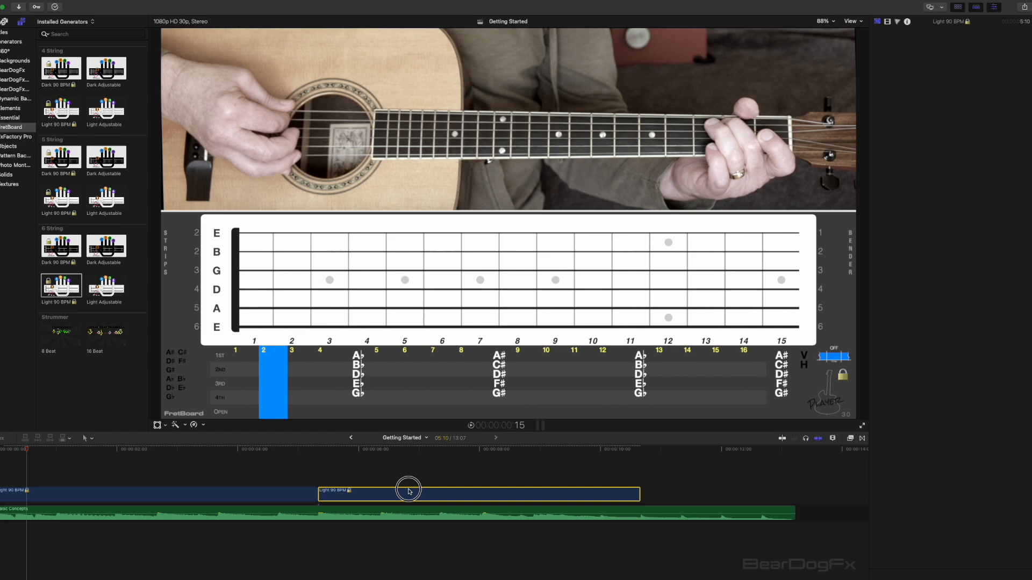
# - Select the generator clip and set the display mode to Hide Fretboard, leaving only dots
pyautogui.moveTo(408, 490); pyautogui.dragTo(270, 461)
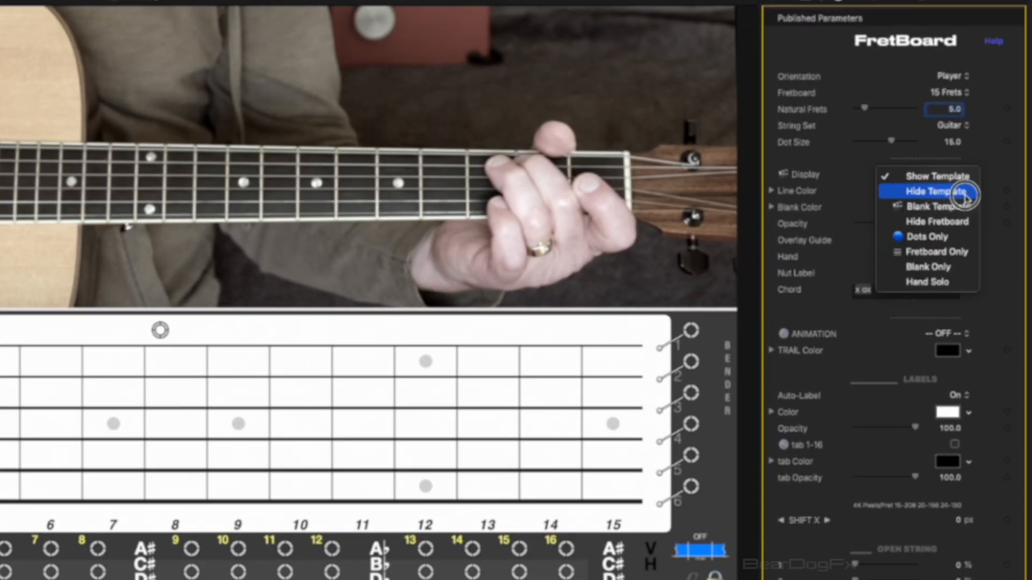
pyautogui.moveTo(968, 227)
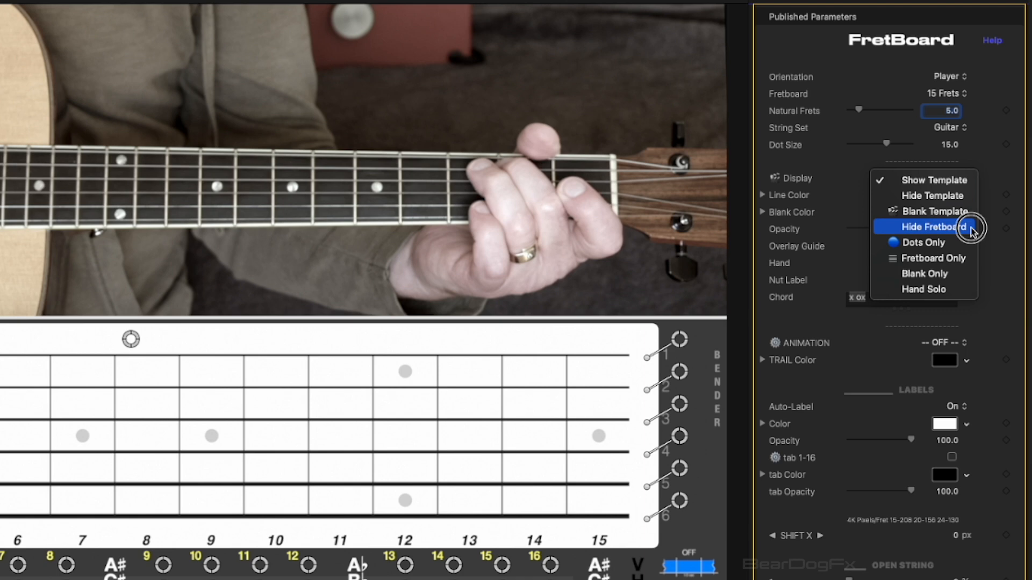
pyautogui.click(928, 227)
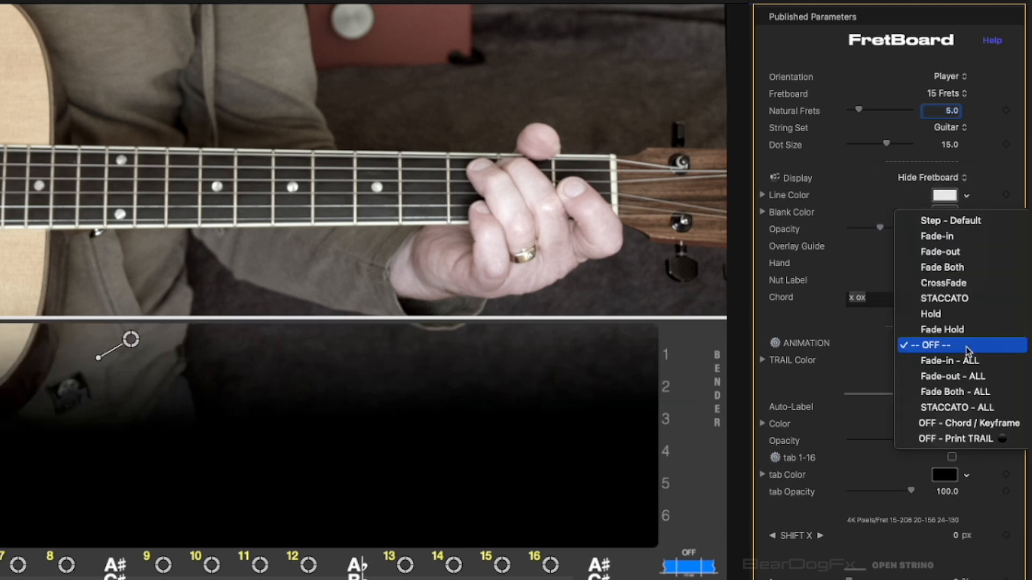
pyautogui.moveTo(980, 329)
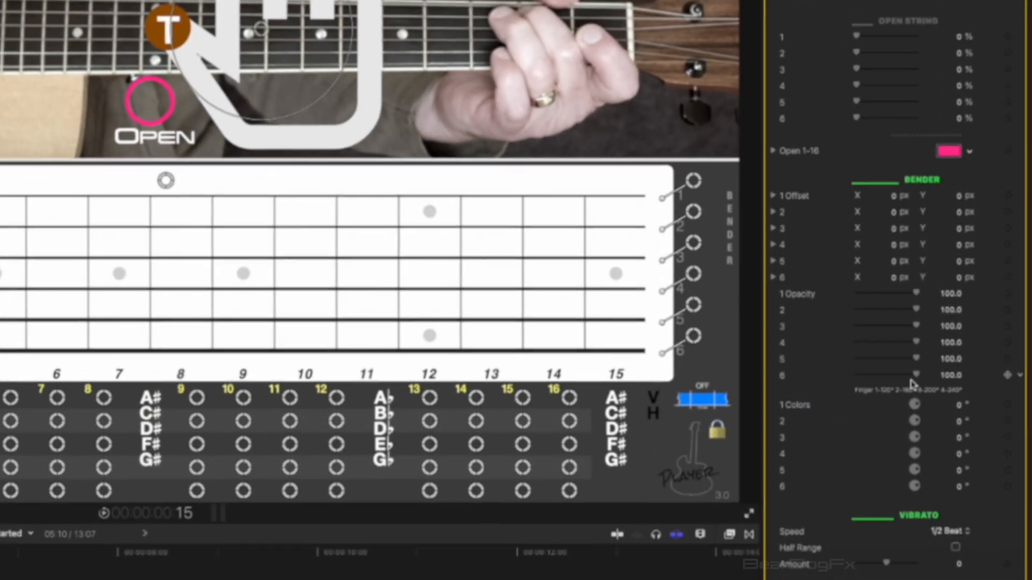
# - Scroll the Inspector down to the Animation settings for Step - Default
pyautogui.scroll(-3)
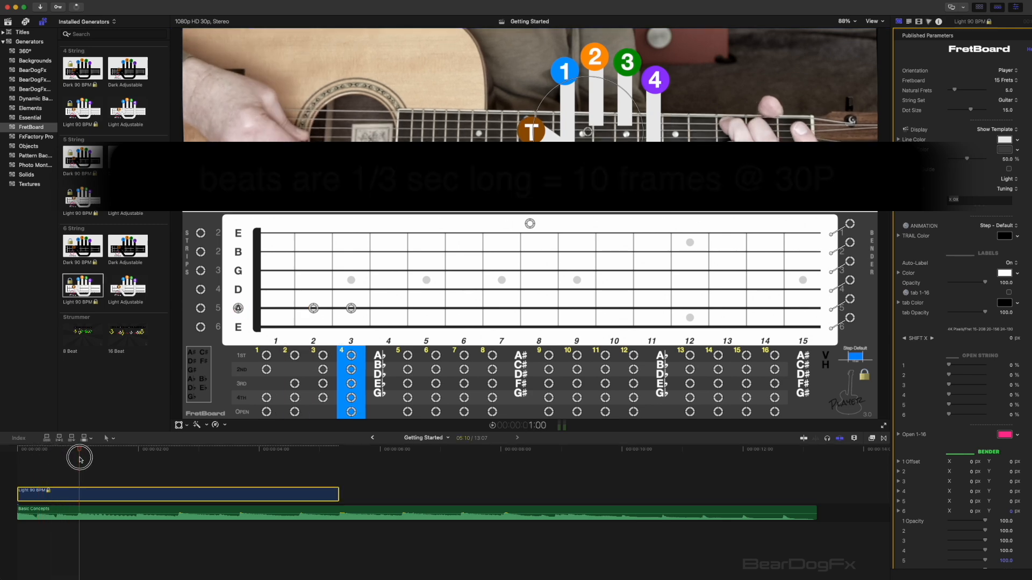
# - Scrub to preview the finger dot animation, then turn the animation off
pyautogui.moveTo(79, 456); pyautogui.dragTo(58, 457)
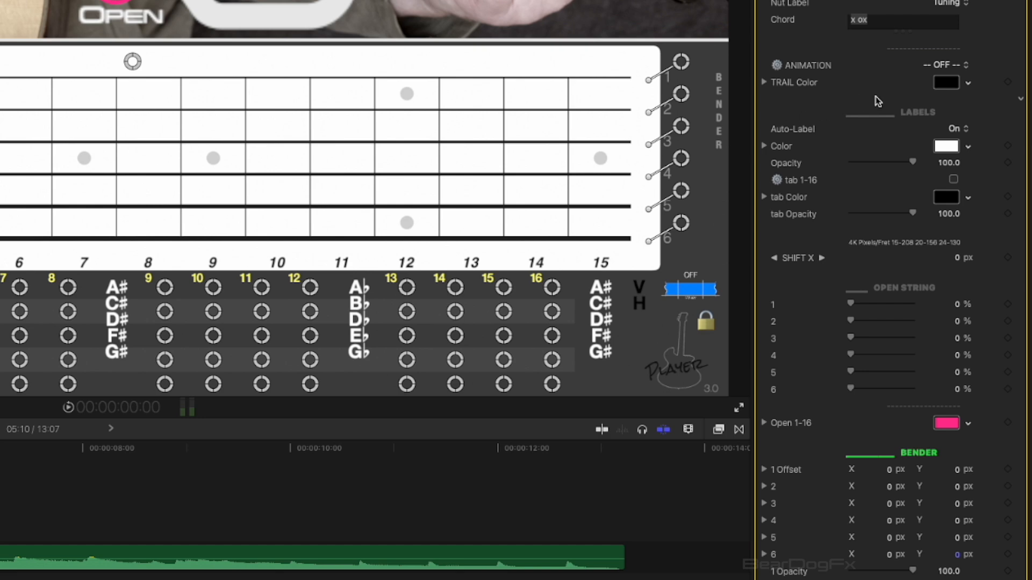
pyautogui.click(942, 65)
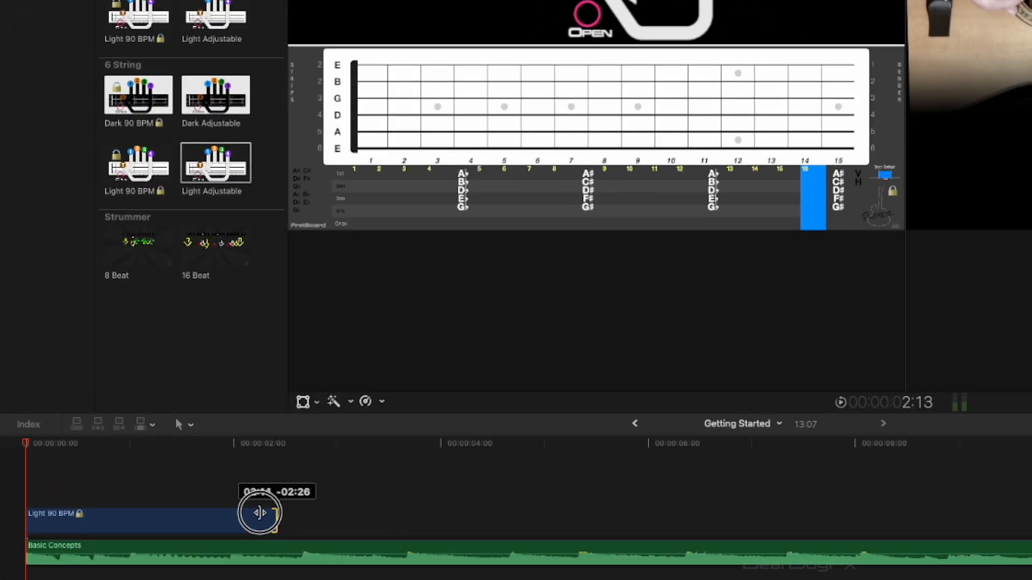
# - Shorten the Light 90 BPM clip and add 6 String Light Adjustable at timeline start
pyautogui.moveTo(259, 513); pyautogui.dragTo(127, 517)
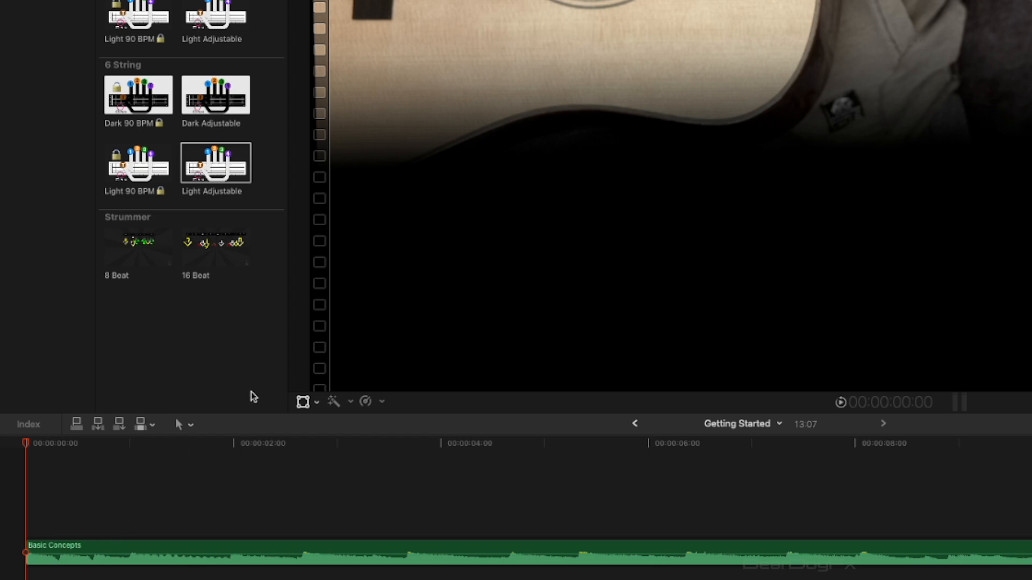
pyautogui.moveTo(215, 162); pyautogui.dragTo(186, 479)
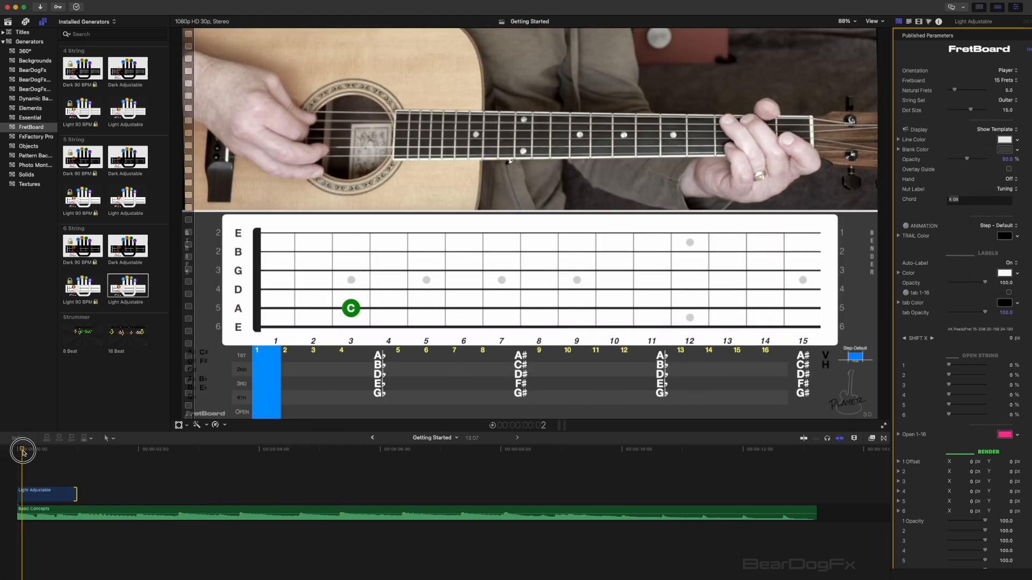
# - Skim across the Light Adjustable clip to preview its successive finger dots
pyautogui.moveTo(23, 451); pyautogui.dragTo(65, 457)
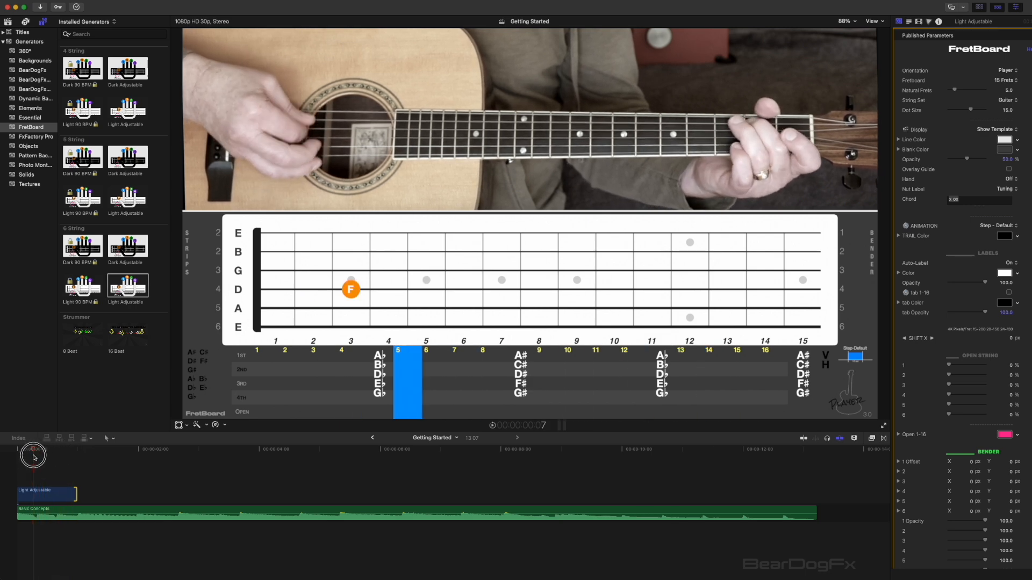
pyautogui.moveTo(33, 457); pyautogui.dragTo(53, 457)
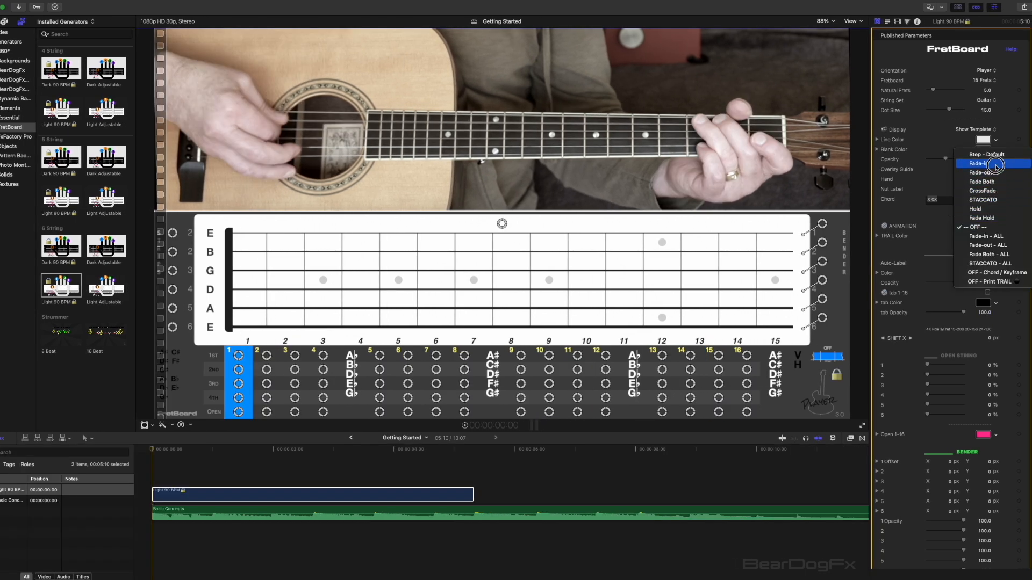
# - Set the dots to Fade-in, scrub to preview, then switch to Step - Default animation
pyautogui.click(980, 163)
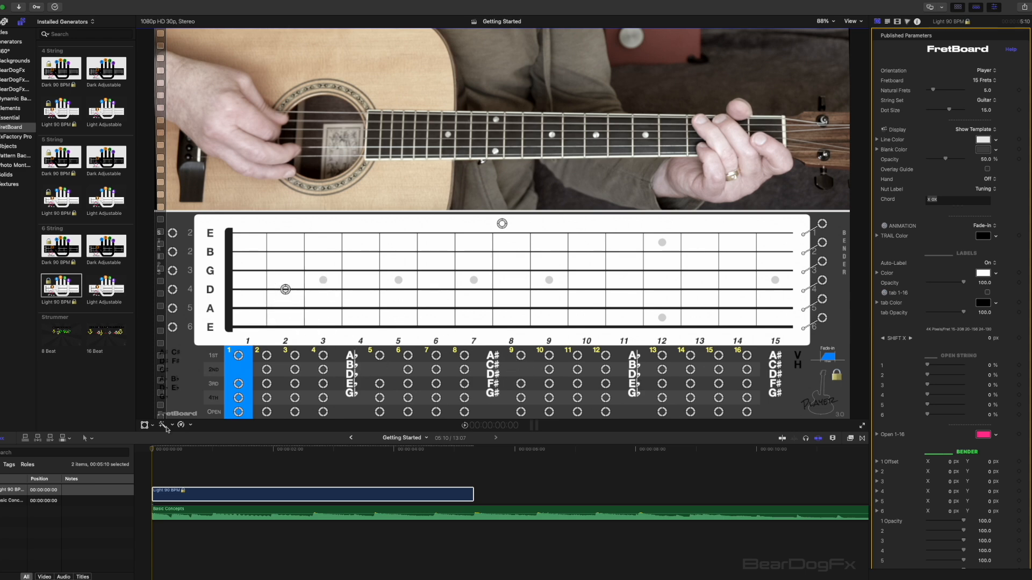
pyautogui.moveTo(152, 450); pyautogui.dragTo(328, 450)
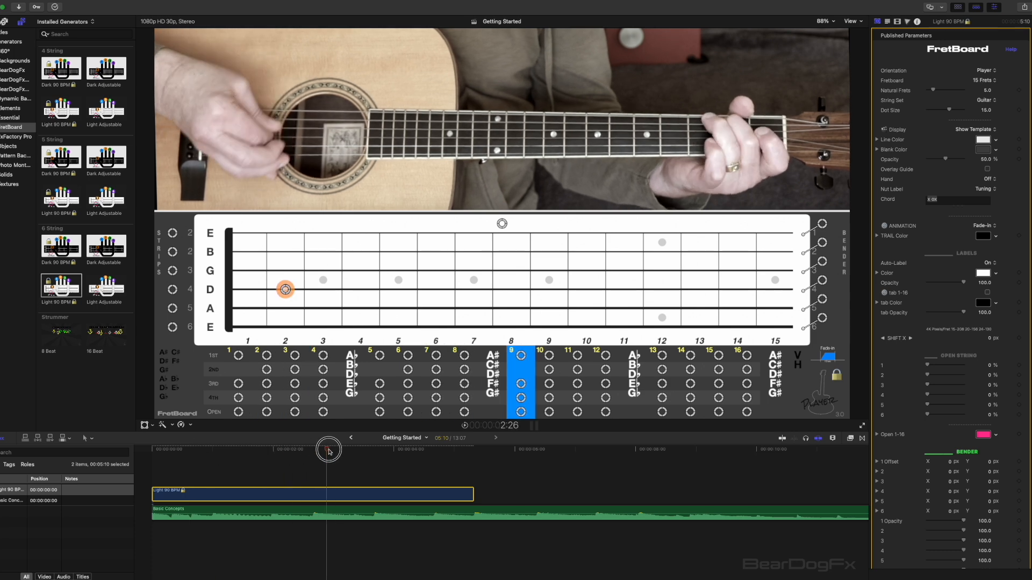
pyautogui.moveTo(329, 450); pyautogui.dragTo(270, 450)
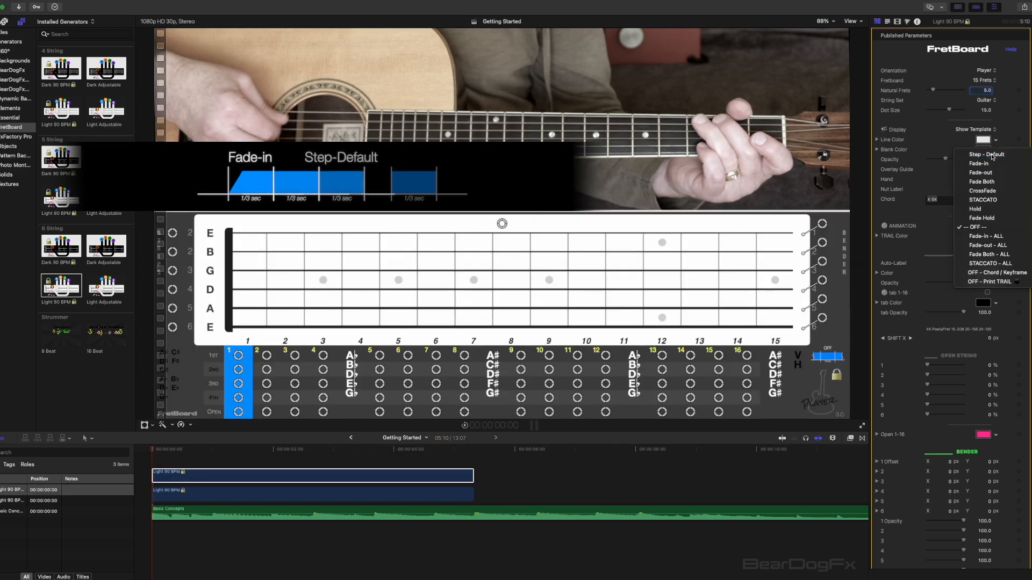
pyautogui.click(984, 155)
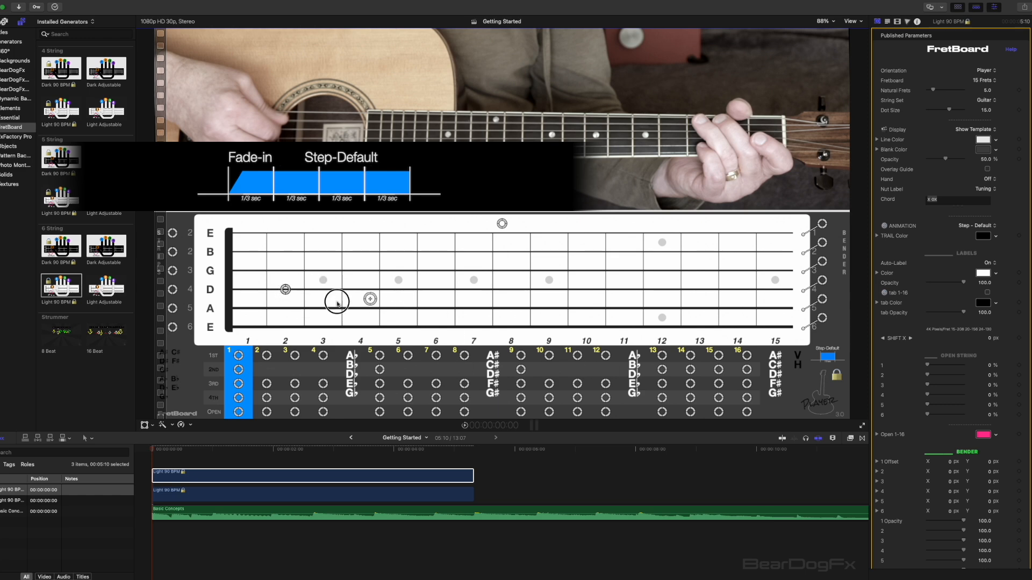
pyautogui.click(279, 449)
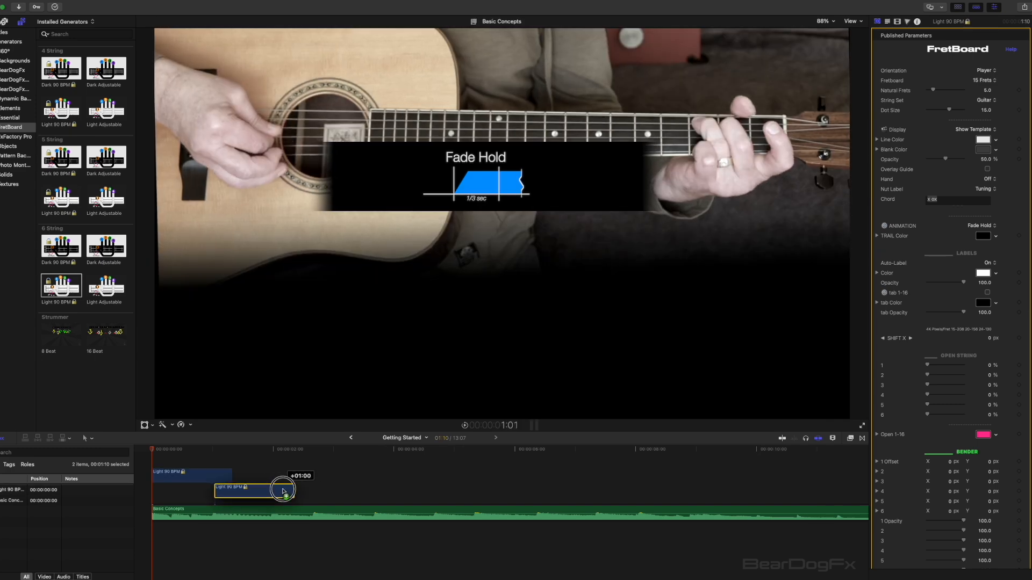
pyautogui.moveTo(253, 490); pyautogui.dragTo(366, 490)
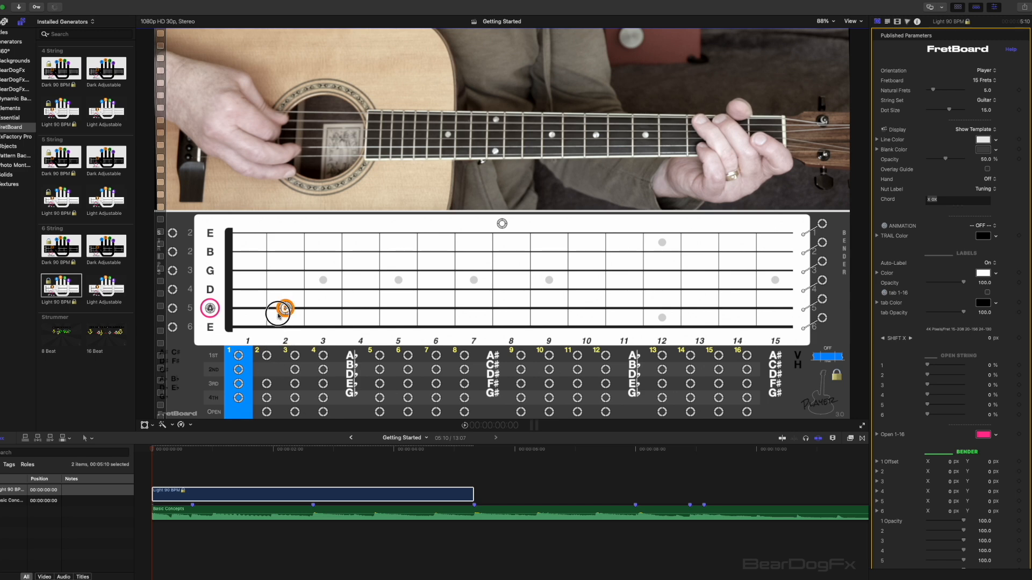
# - Pick a dot animation style and trim the Light 90 BPM clip's end to about 2:29
pyautogui.click(980, 226)
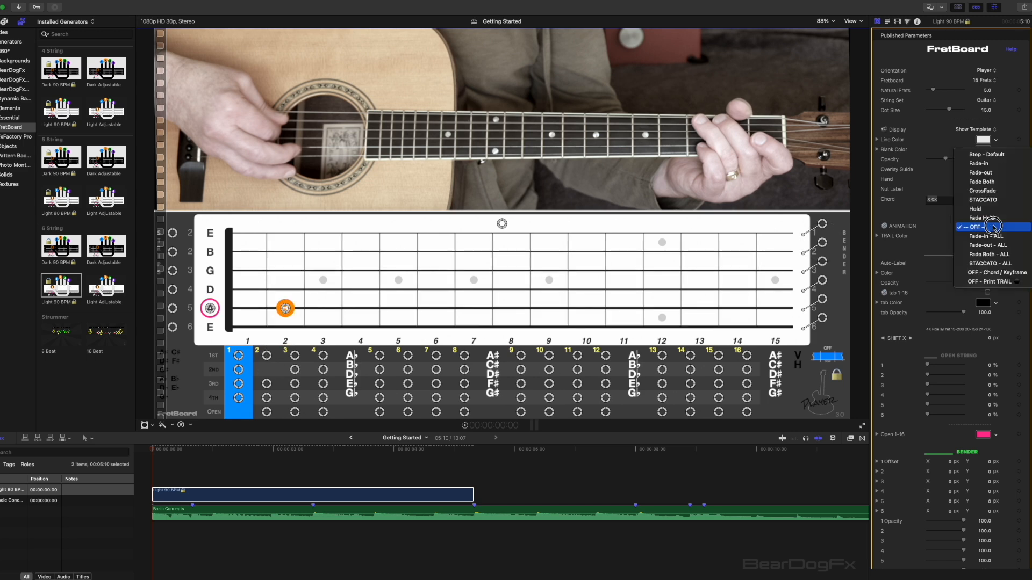
pyautogui.click(979, 226)
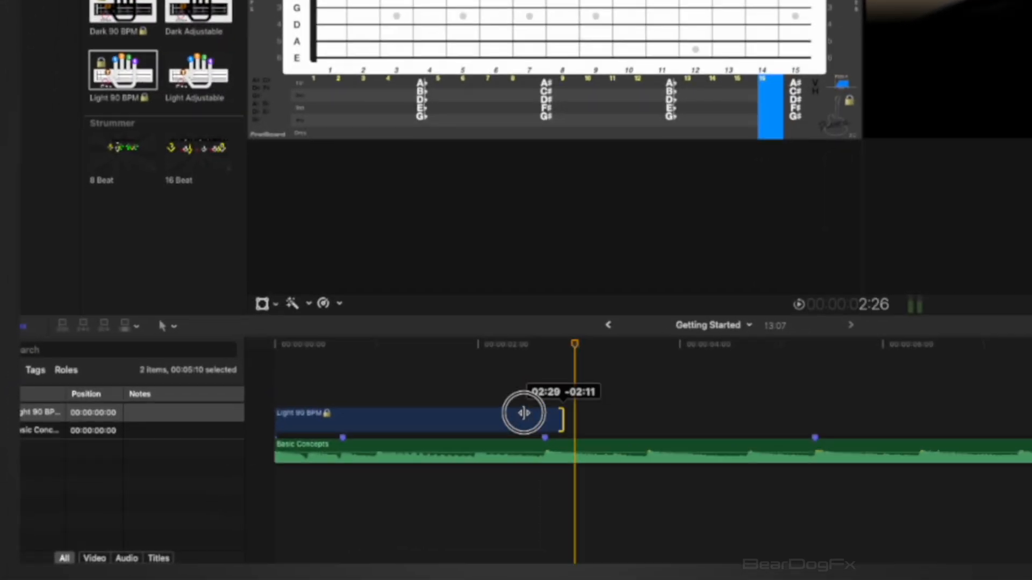
pyautogui.moveTo(526, 413); pyautogui.dragTo(349, 408)
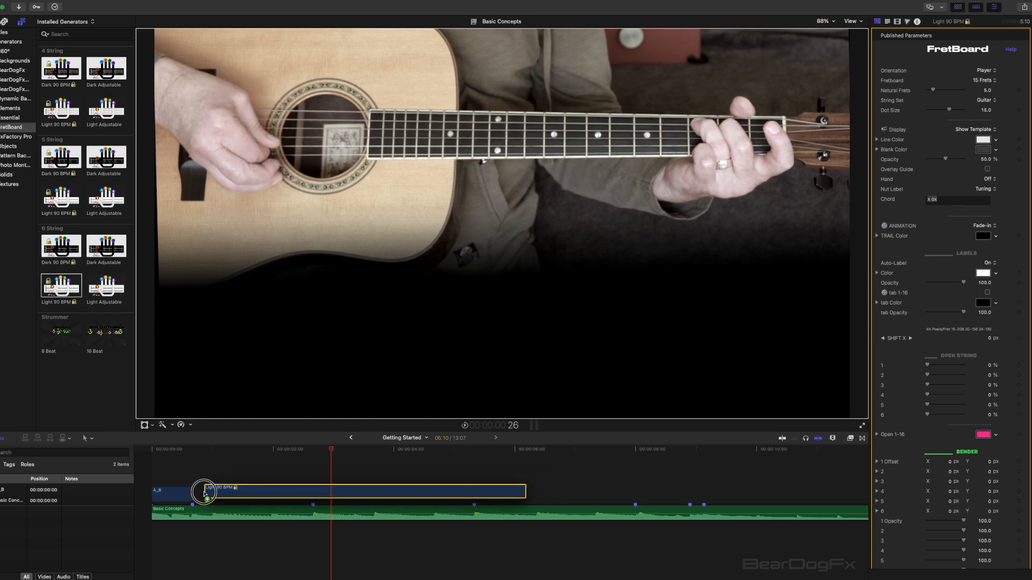
# - Place the C chord's finger dot on the A string's third fret with Fade Hold animation
pyautogui.rightClick(204, 493)
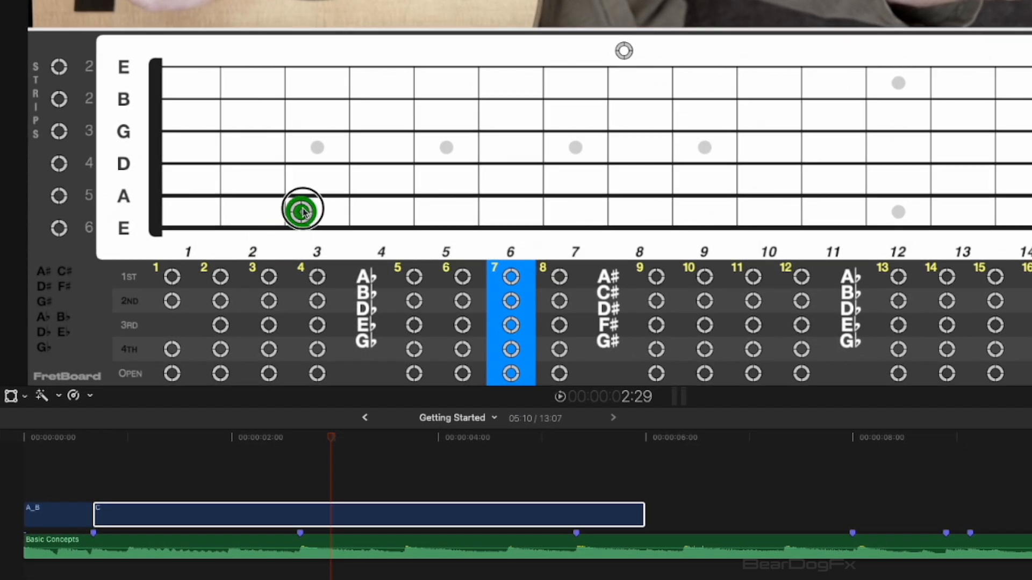
pyautogui.moveTo(301, 211); pyautogui.dragTo(316, 196)
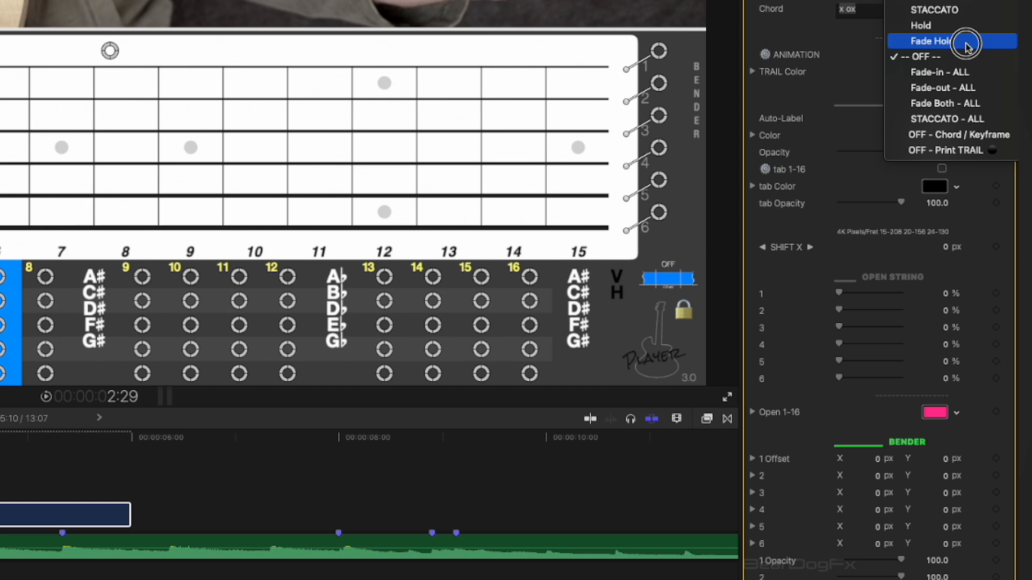
pyautogui.click(928, 41)
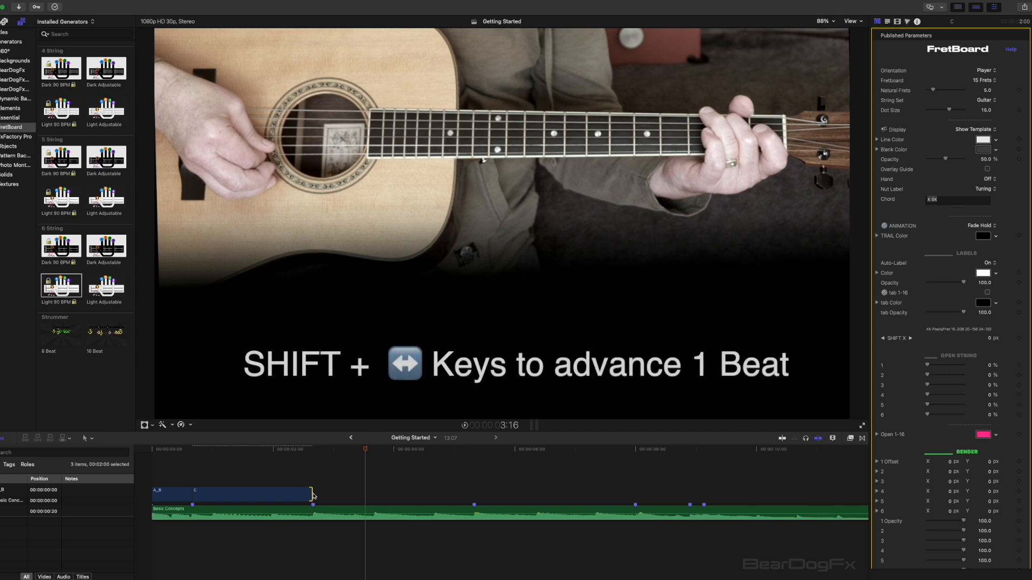
pyautogui.rightClick(296, 496)
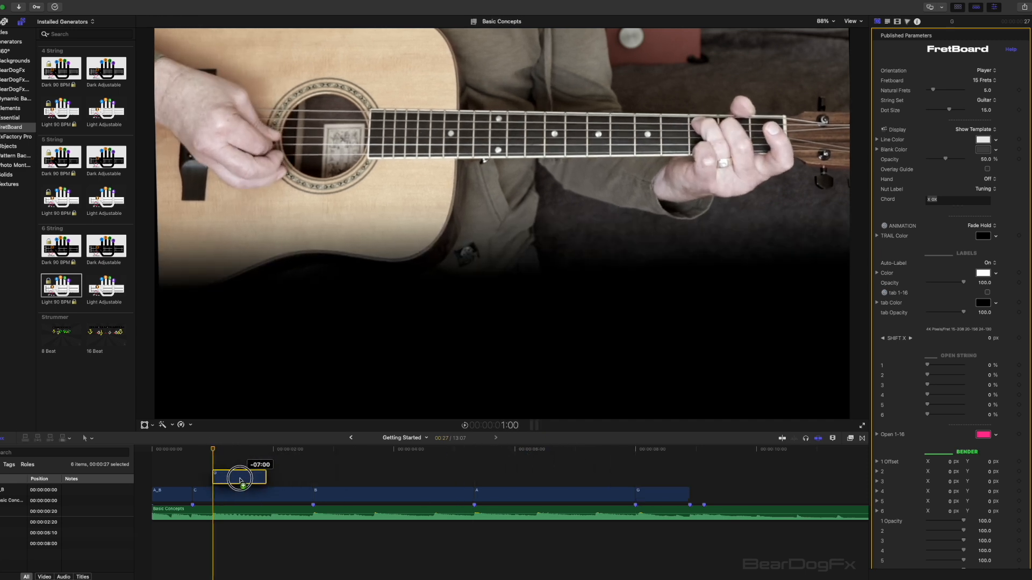
# - Move a copied clip onto the layer above the chord row for the Open B and Open G clips
pyautogui.moveTo(241, 477); pyautogui.dragTo(359, 479)
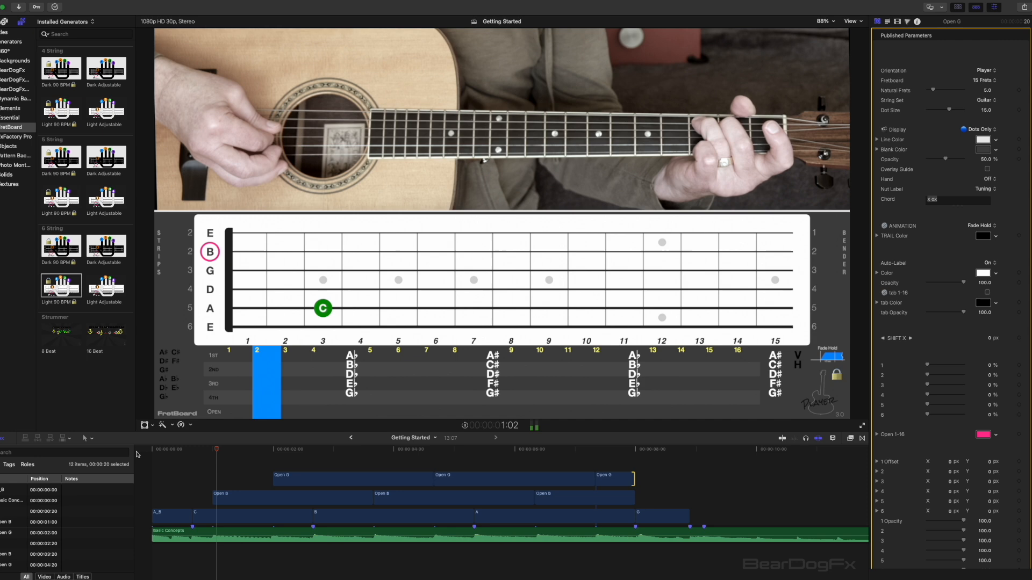
pyautogui.click(338, 448)
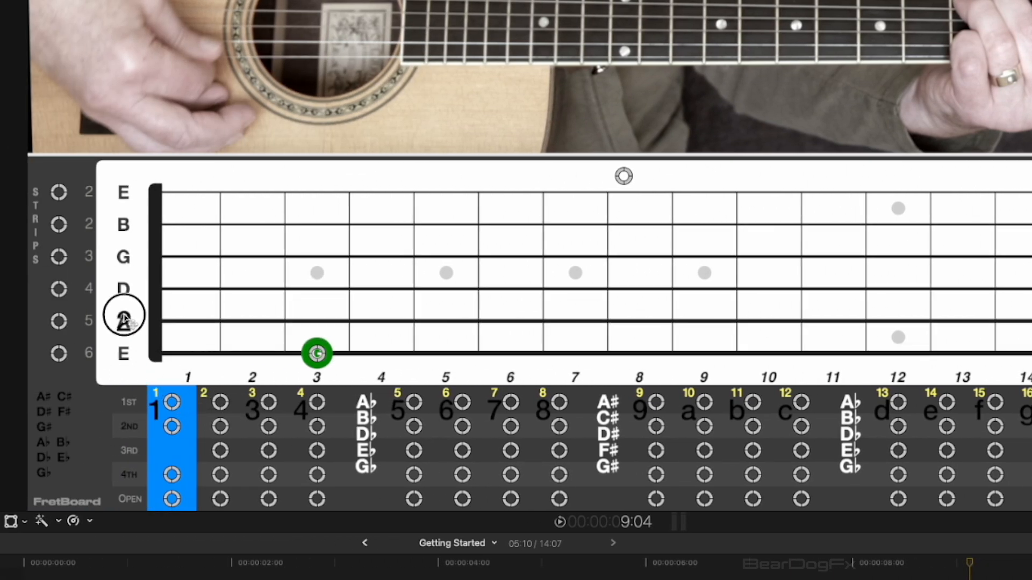
# - Mute the A string on the Light Adjustable chord and lengthen the last chord clip
pyautogui.click(124, 320)
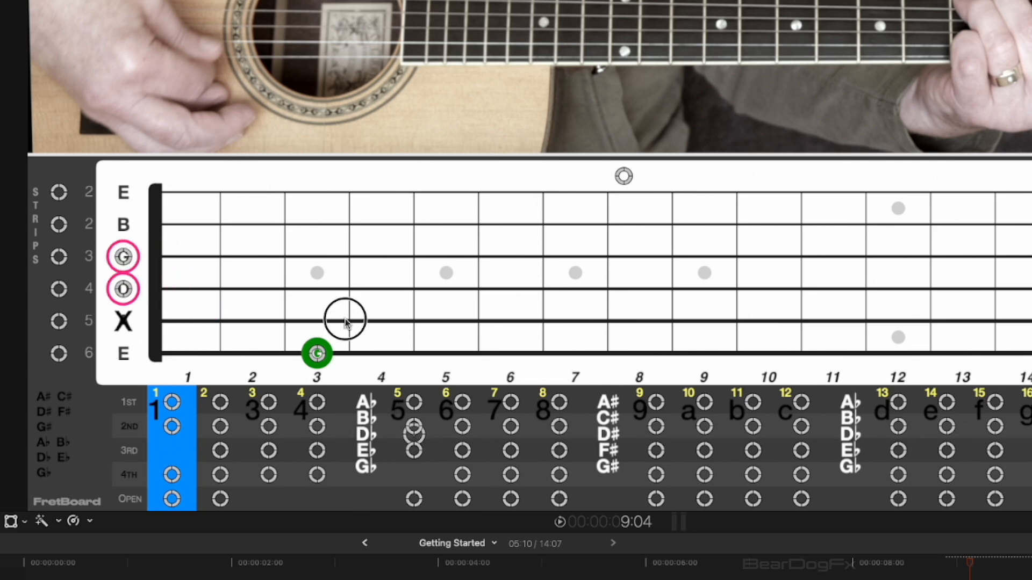
pyautogui.click(954, 182)
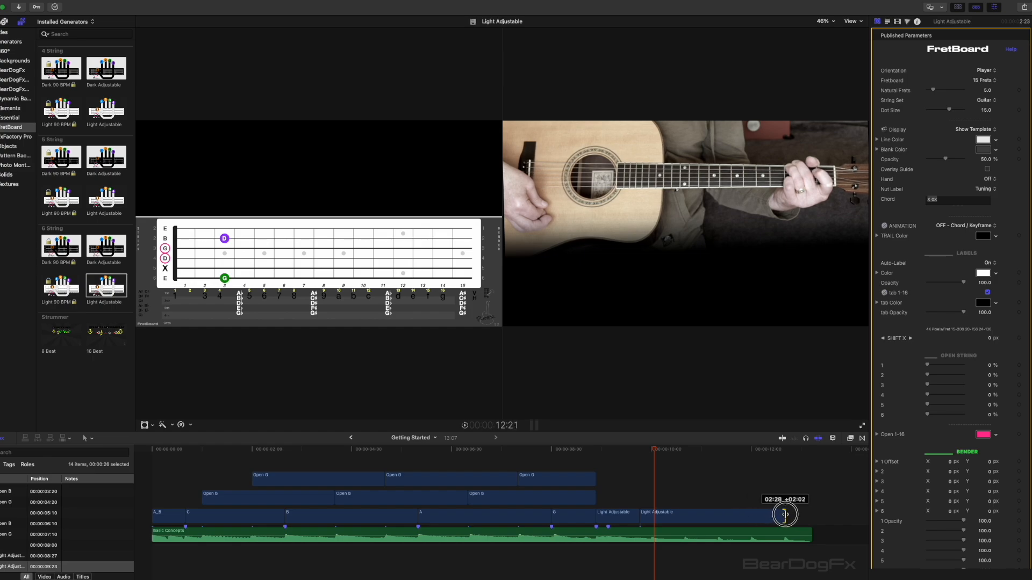
pyautogui.click(965, 225)
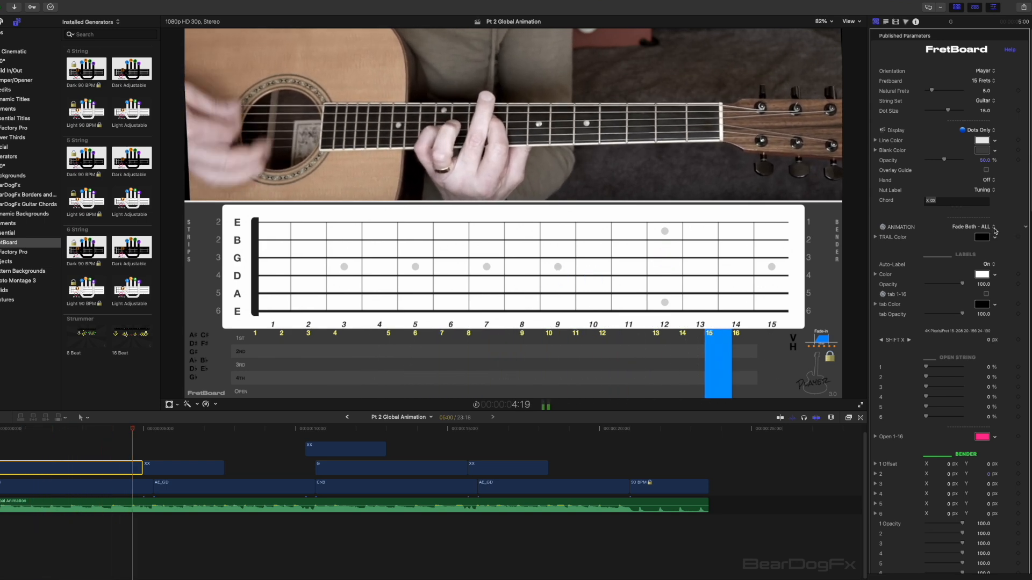
# - Set the FretBoard Animation to Fade Both - ALL and extend the clip about two seconds
pyautogui.click(970, 226)
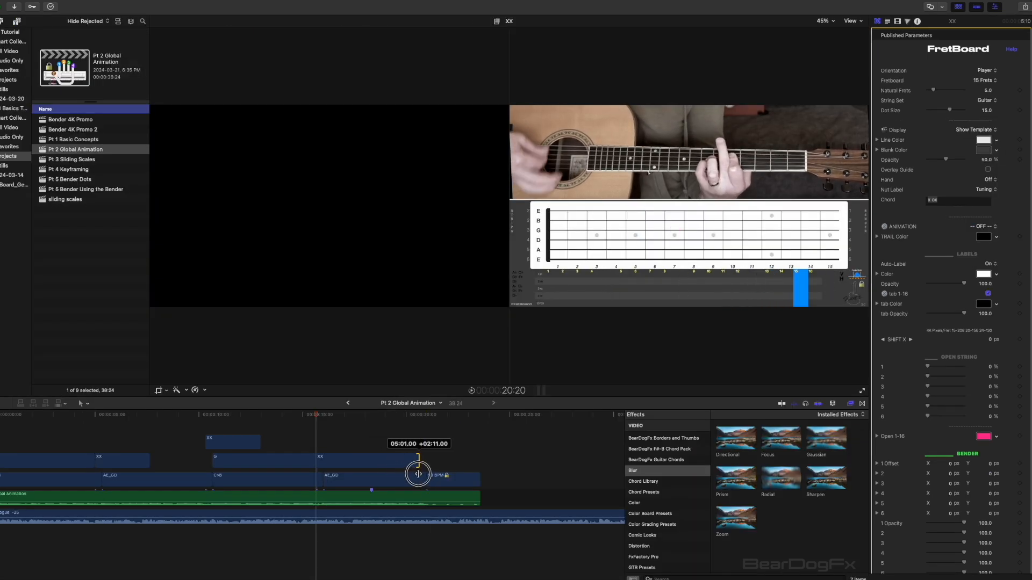
pyautogui.moveTo(419, 474); pyautogui.dragTo(372, 475)
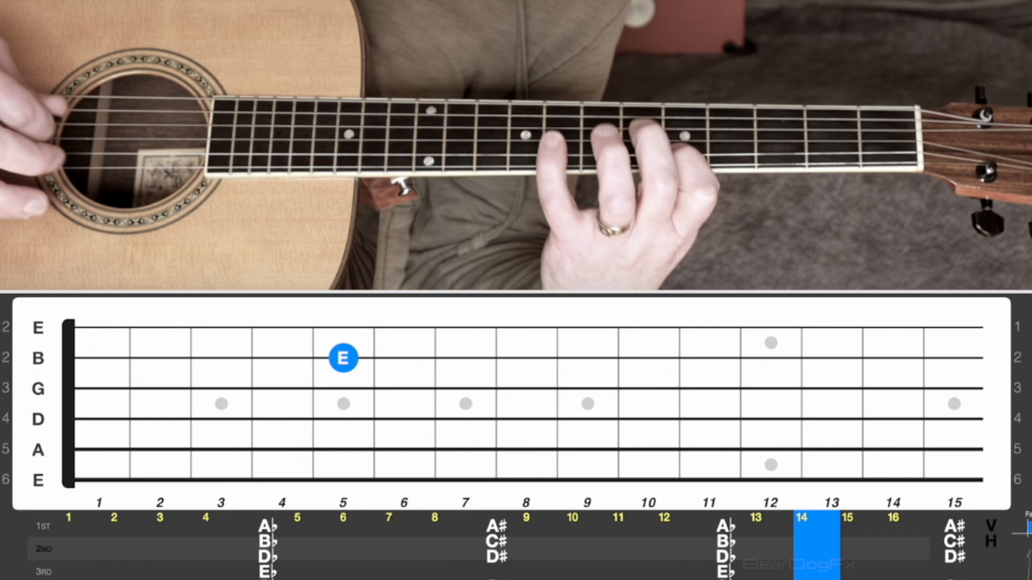
# - Trim Trail 1 to end near Scale 1, set Trail 1_Gray to OFF - Print TRAIL, and extend it
pyautogui.click(980, 229)
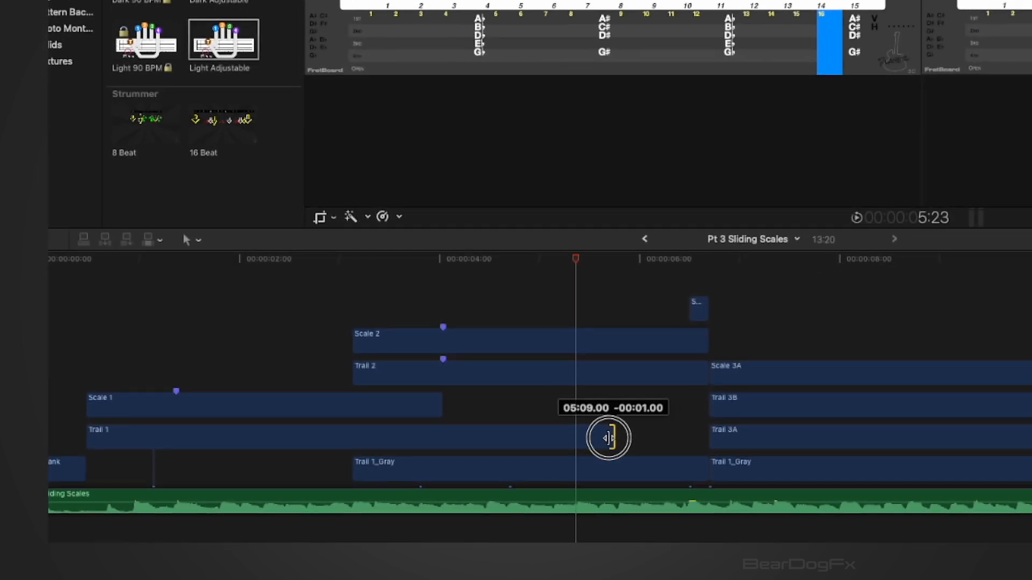
pyautogui.moveTo(607, 438); pyautogui.dragTo(492, 438)
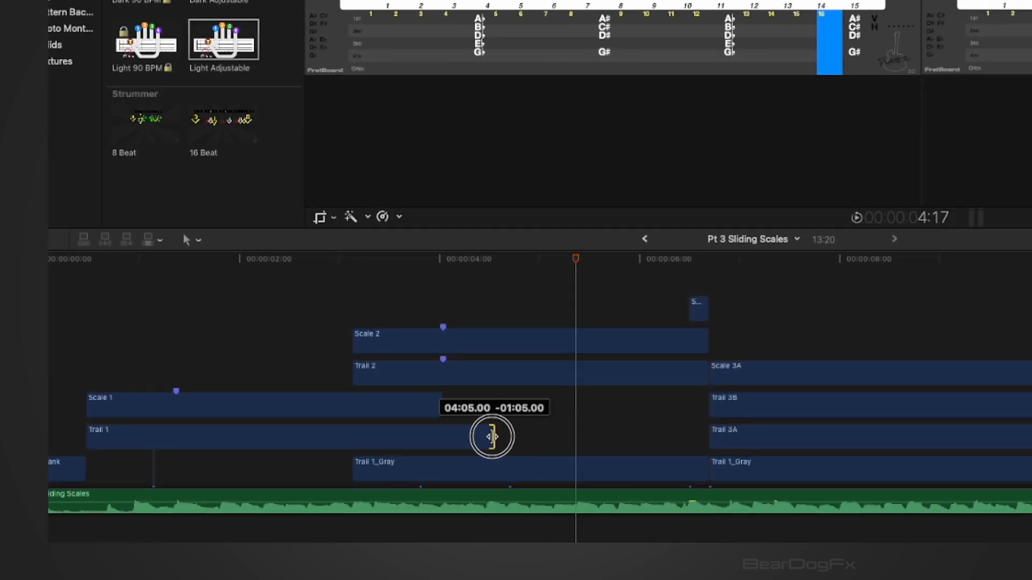
pyautogui.moveTo(490, 436); pyautogui.dragTo(442, 436)
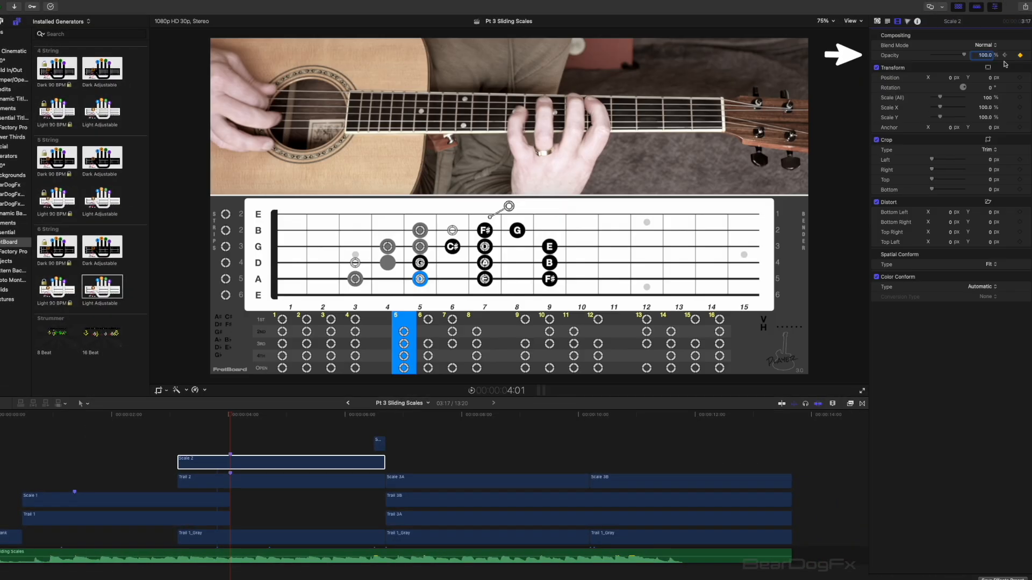
pyautogui.moveTo(1003, 56)
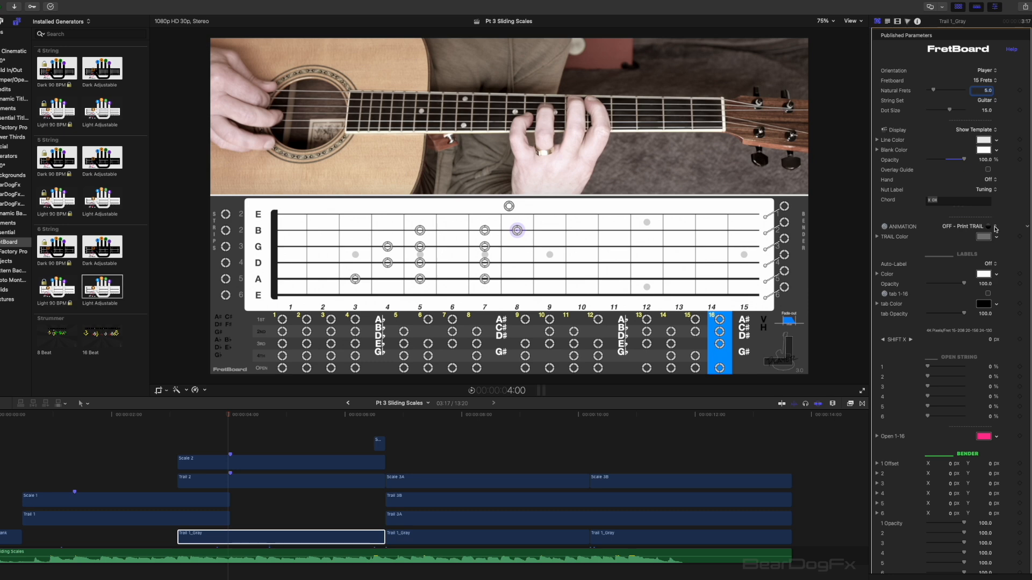
pyautogui.click(992, 226)
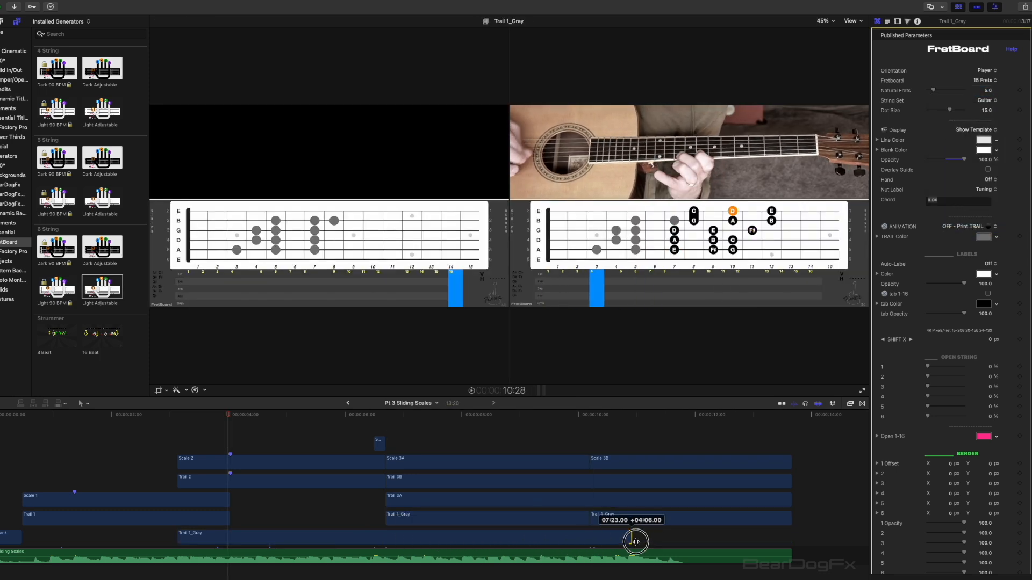
pyautogui.moveTo(635, 542); pyautogui.dragTo(783, 537)
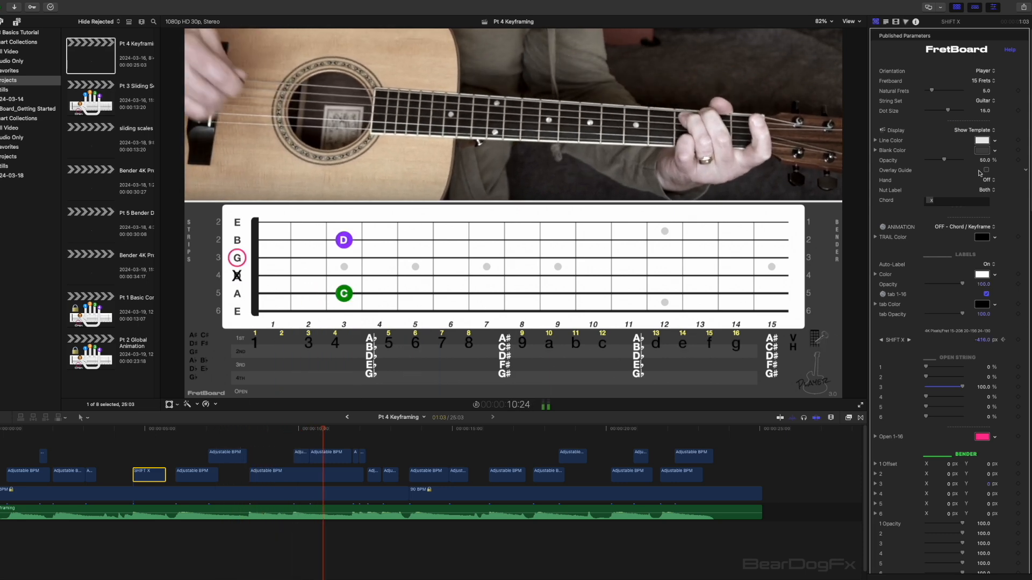
# - Select the SHIFT X clip in Pt 4 Keyframing and scrub back to preview it
pyautogui.click(973, 130)
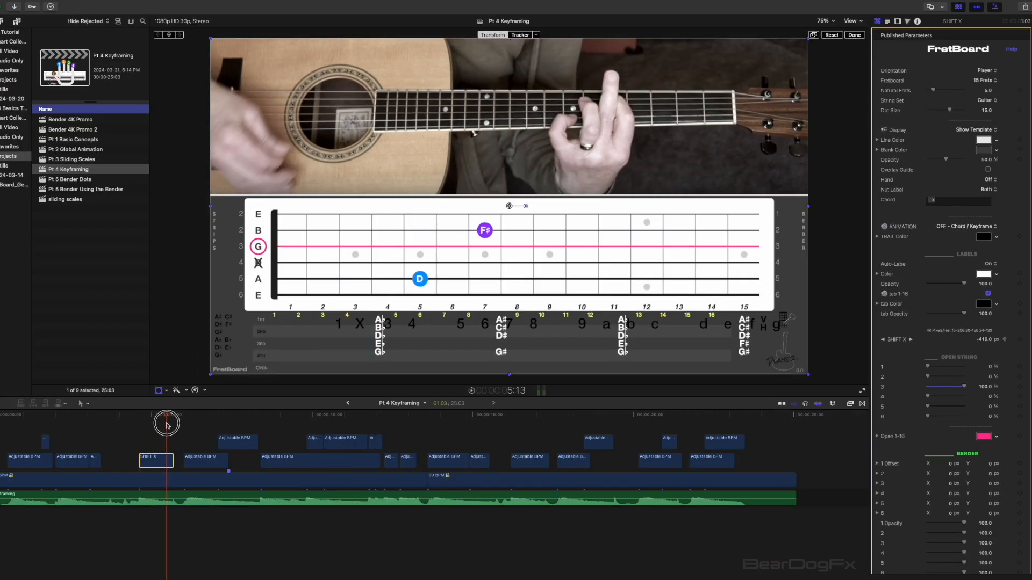
pyautogui.moveTo(167, 423); pyautogui.dragTo(152, 423)
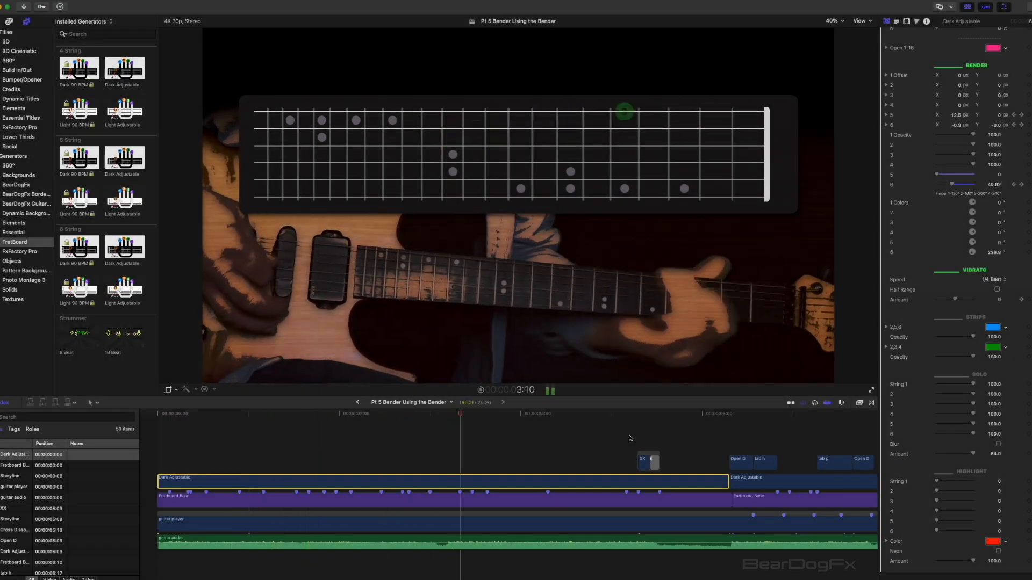
# - Select the Dark Adjustable clip and move the playhead to preview the Bender dot offsets
pyautogui.click(641, 413)
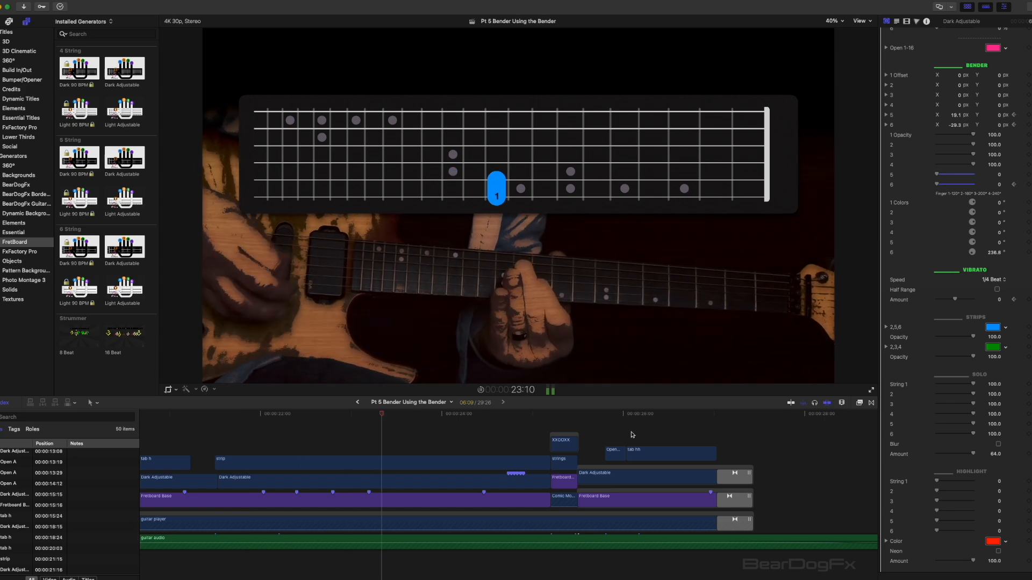
pyautogui.click(563, 413)
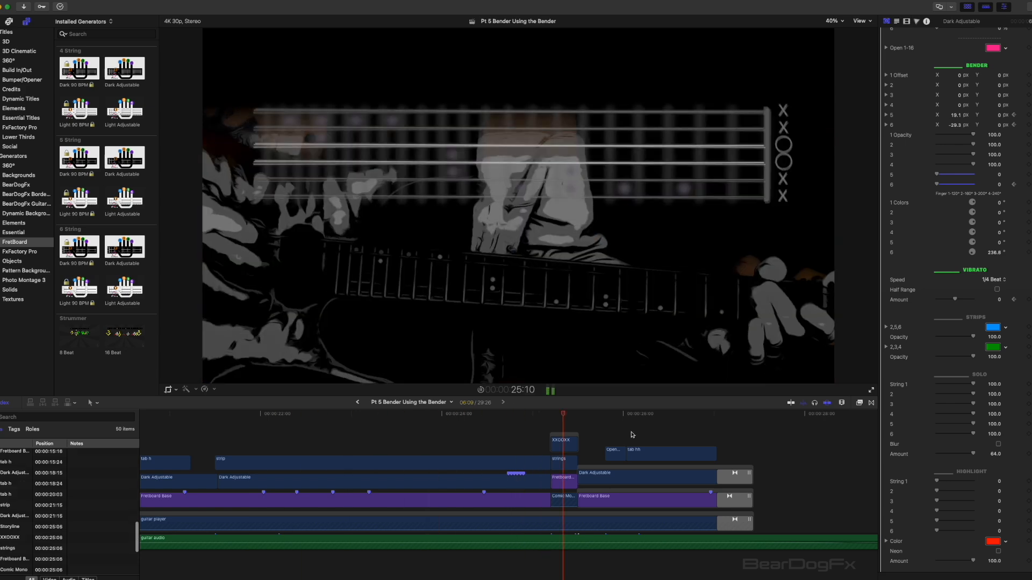